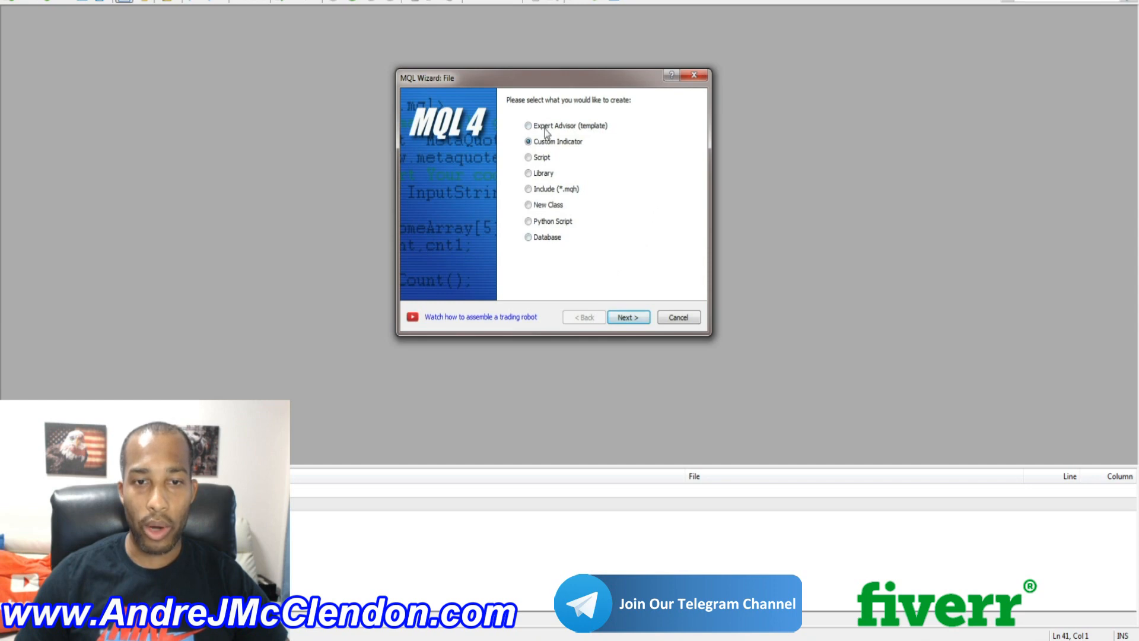
- Run the MQL Wizard for an Expert Advisor (template) named 'one per candle' through to Finish
click(528, 124)
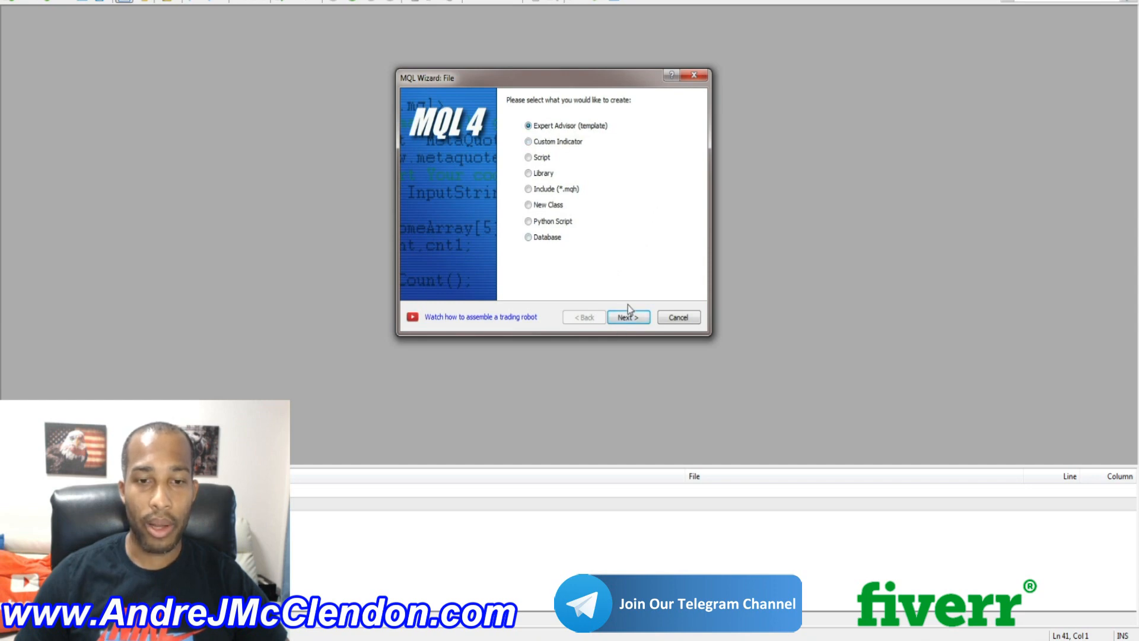
click(626, 316)
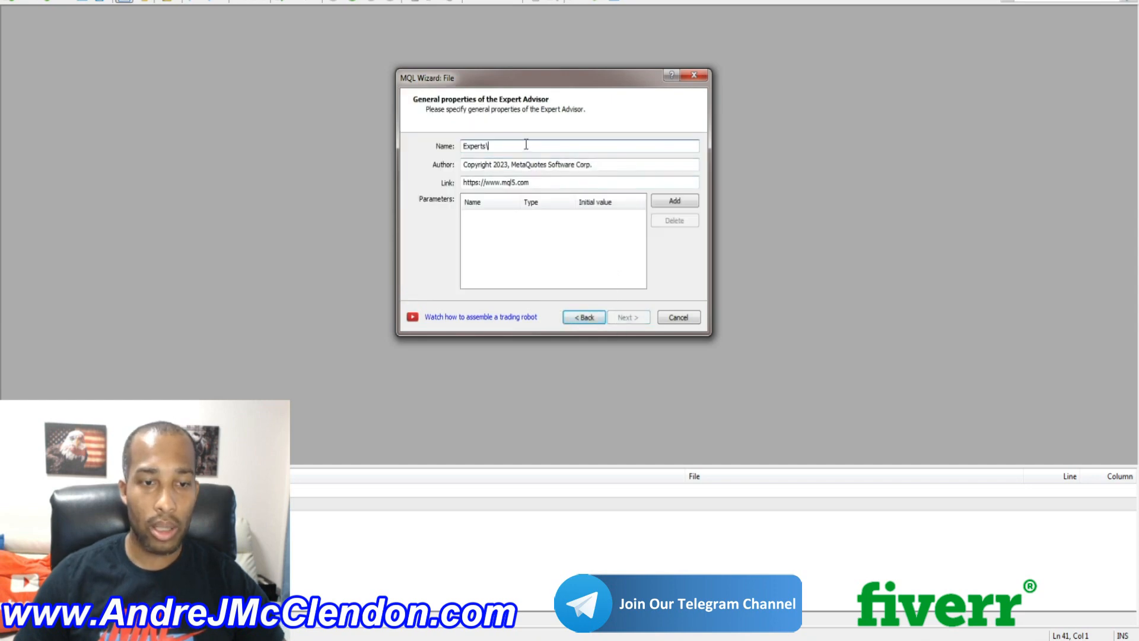
text(one)
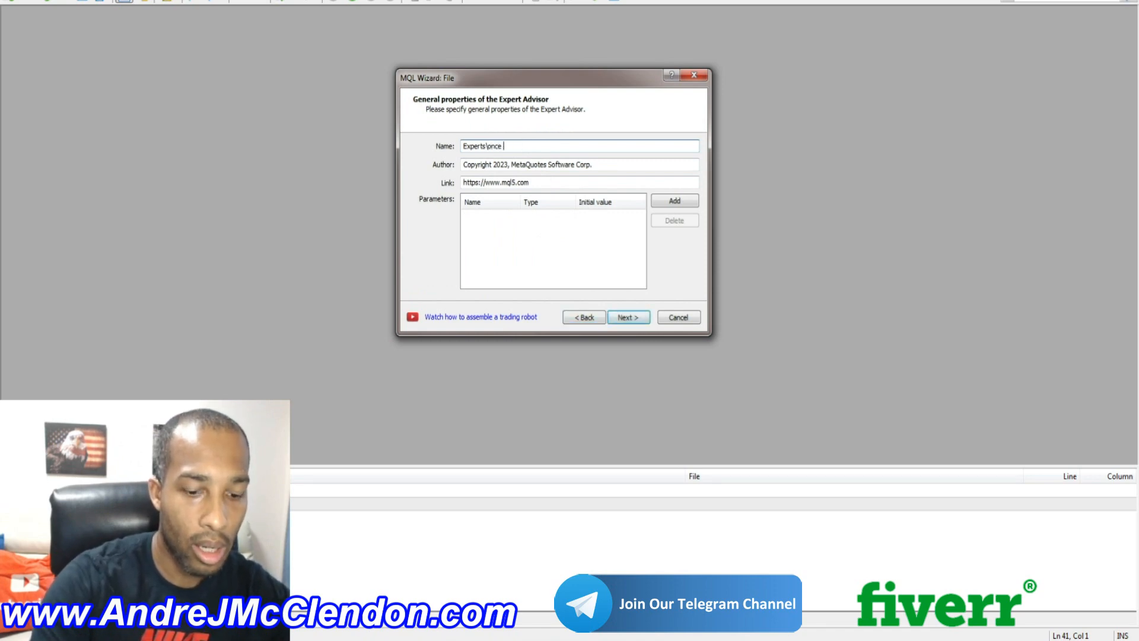
text(per candle)
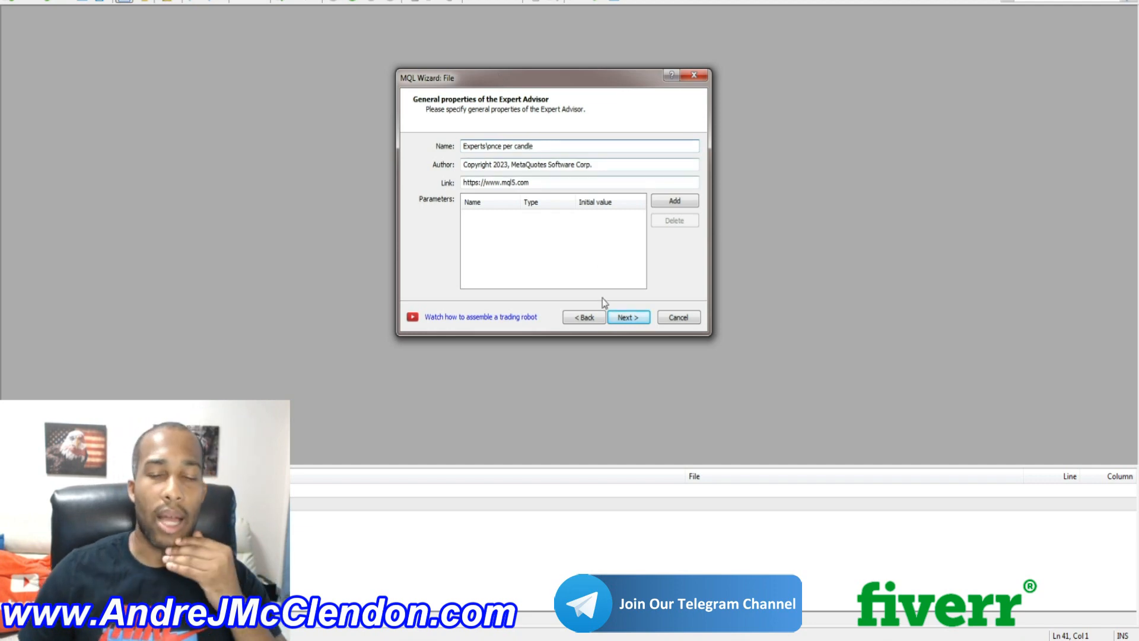
click(627, 317)
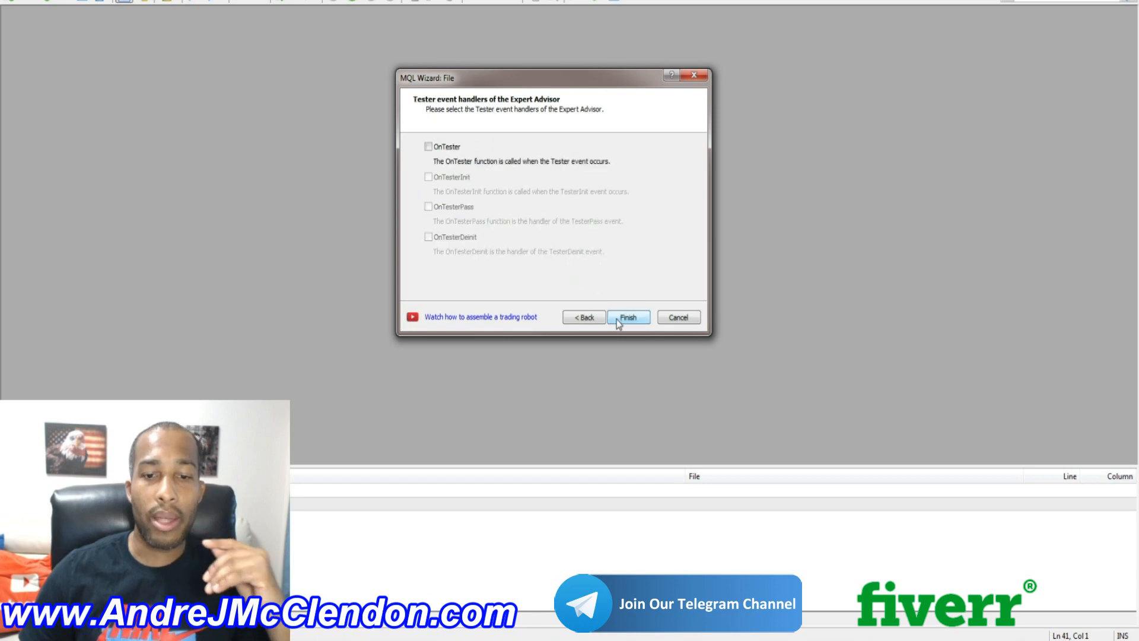
click(628, 318)
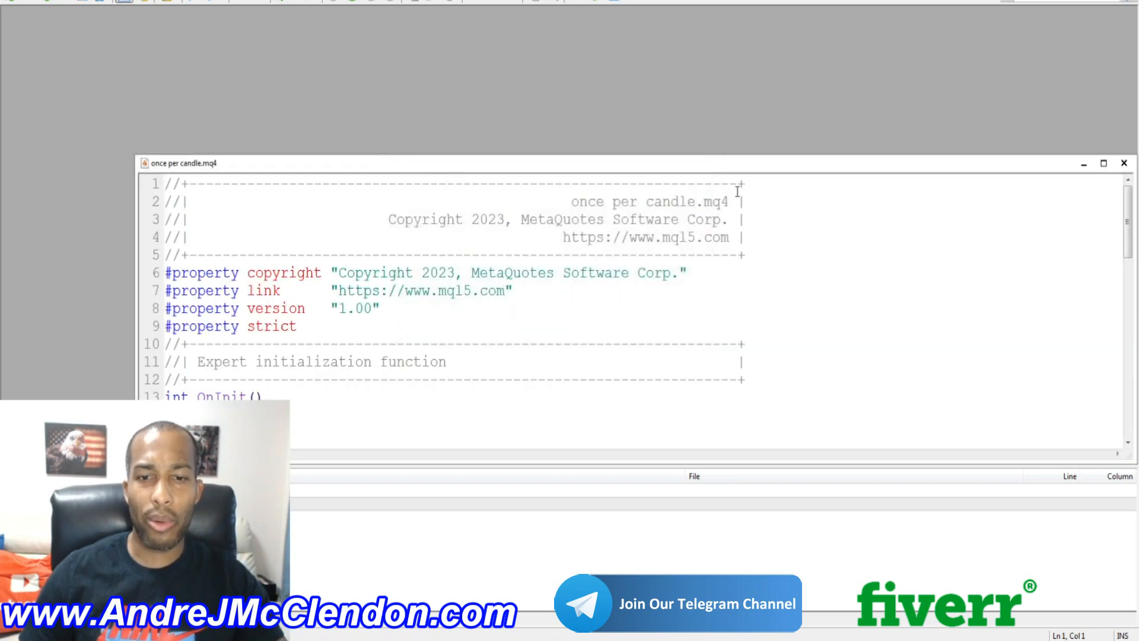
- Maximize the file, delete the '//---' placeholder in OnTick and add blank lines at the end
click(1102, 163)
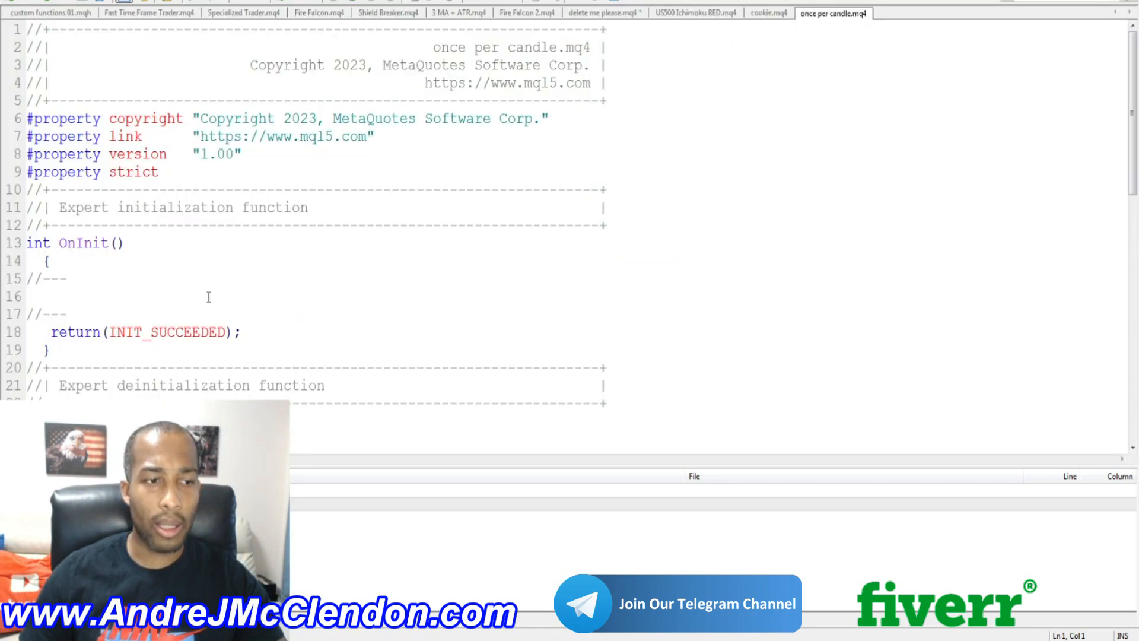
scroll(down, 3)
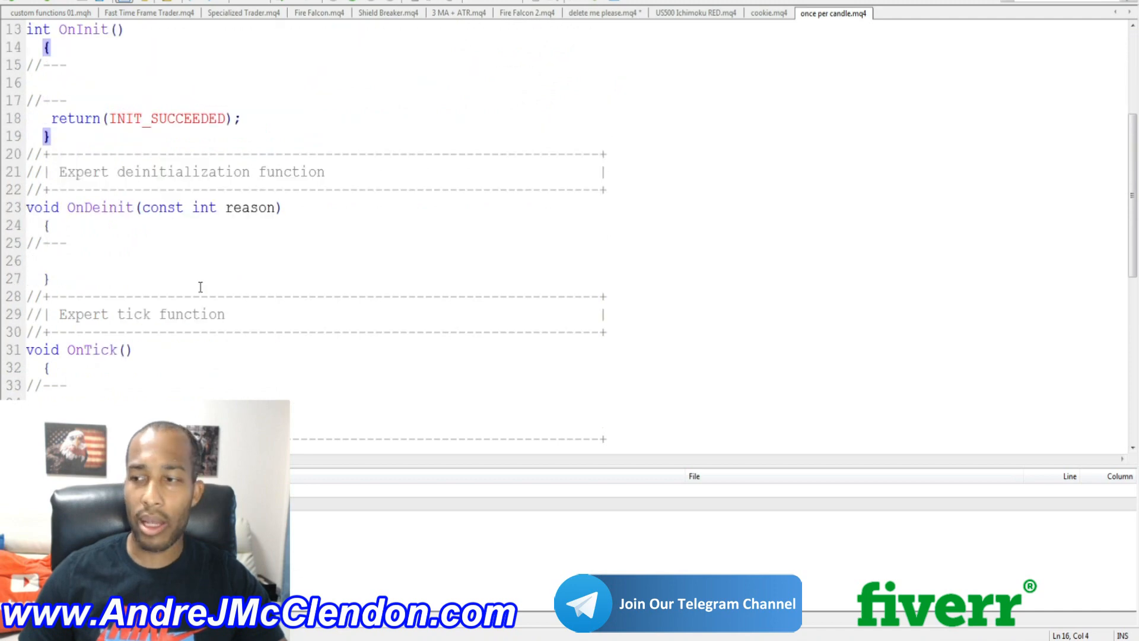
scroll(down, 3)
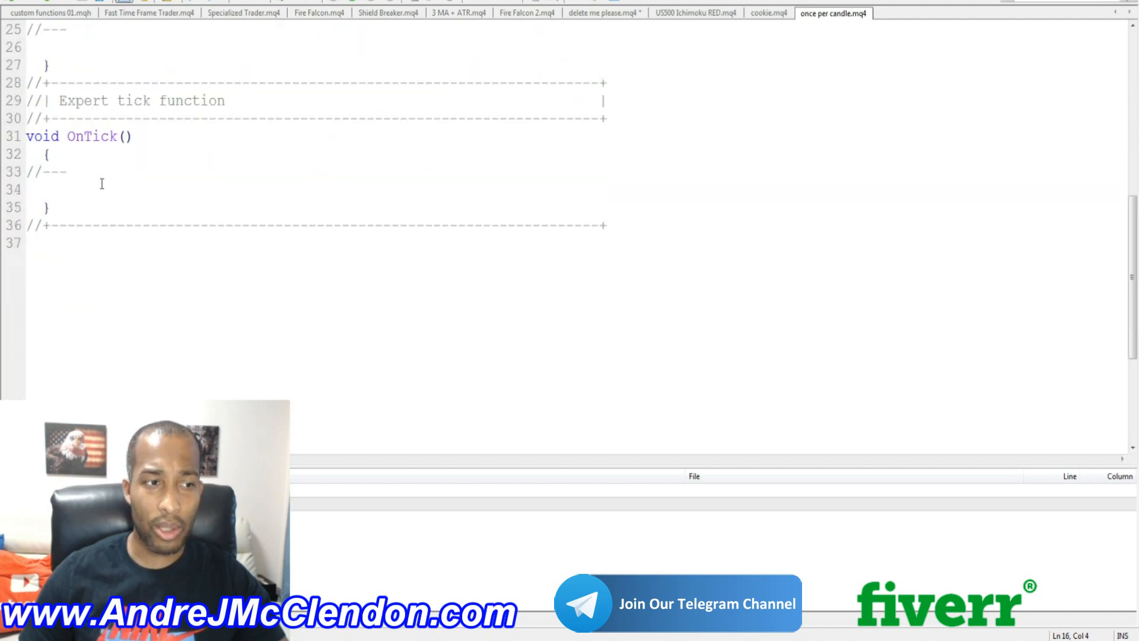
click(60, 172)
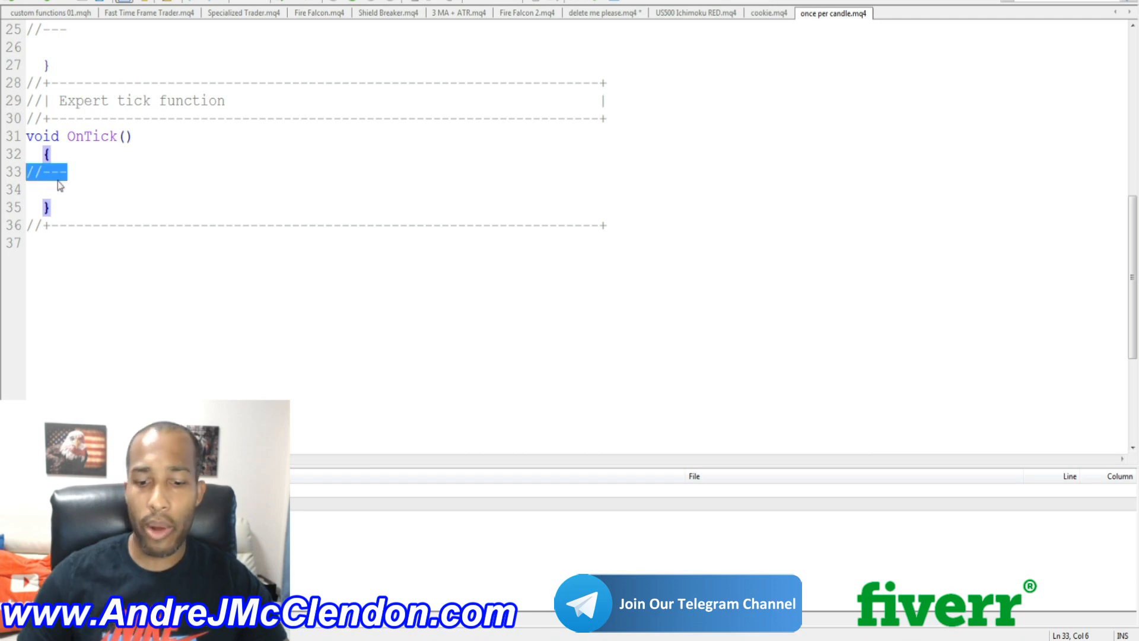
key(Delete)
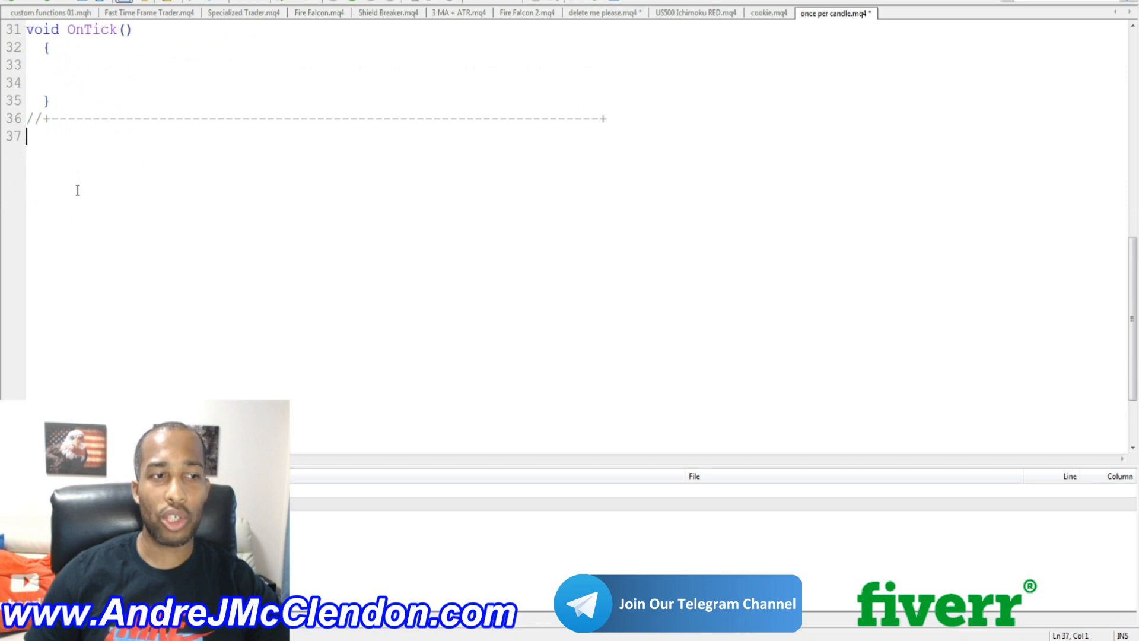
key(Enter)
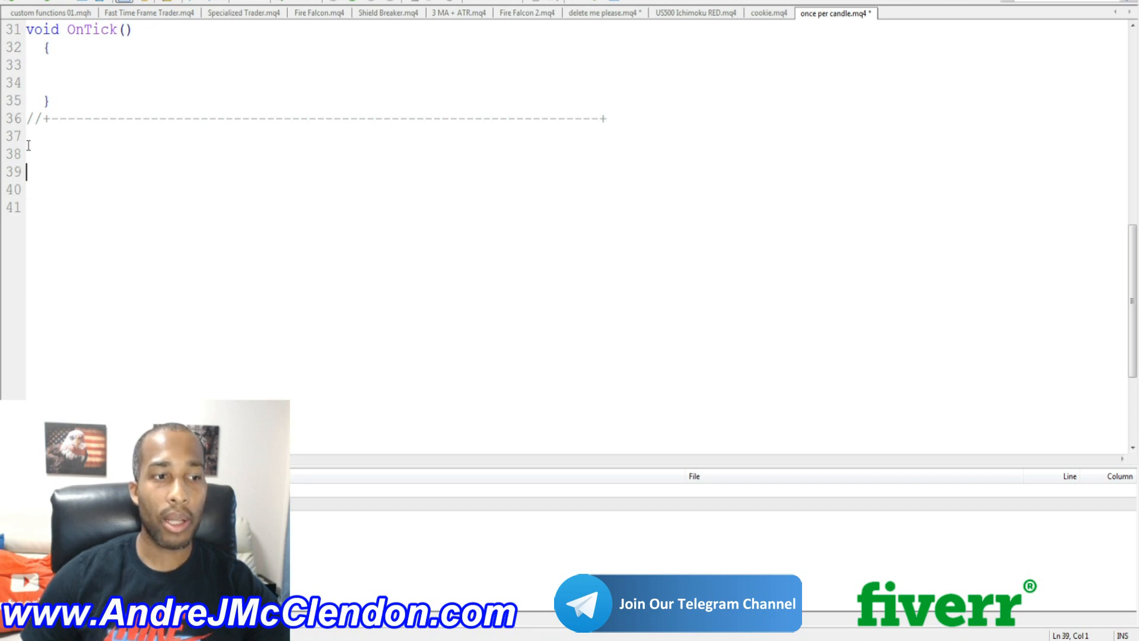
- Declare bool IsNewCandle() with a static saved_candle_time and look up the static keyword
text(bool IsNewCandle())
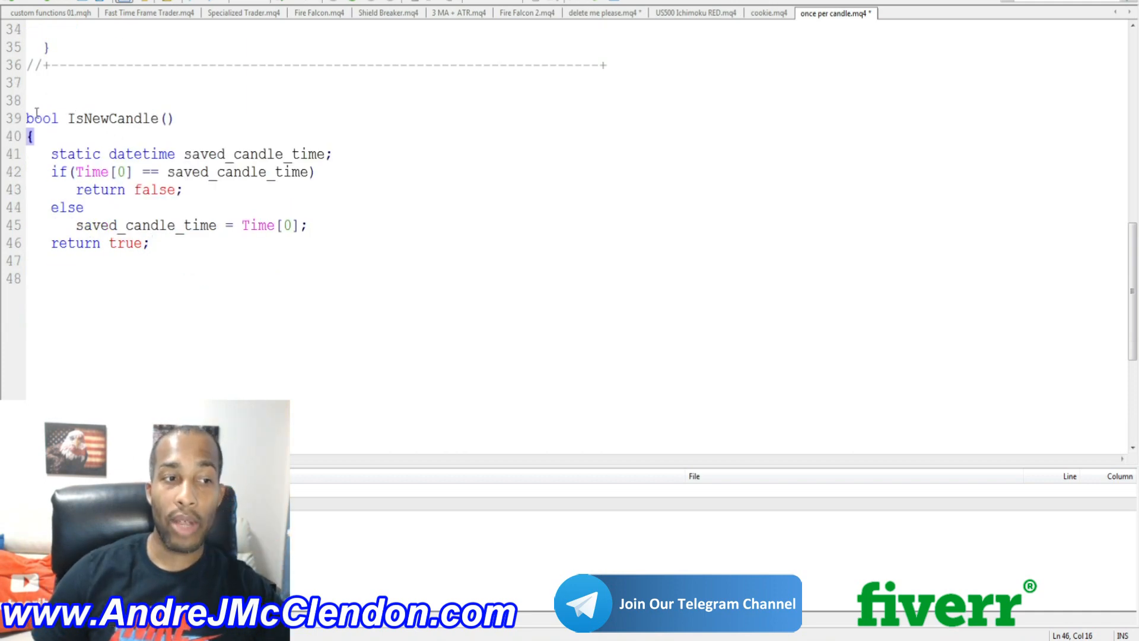
double_click(43, 119)
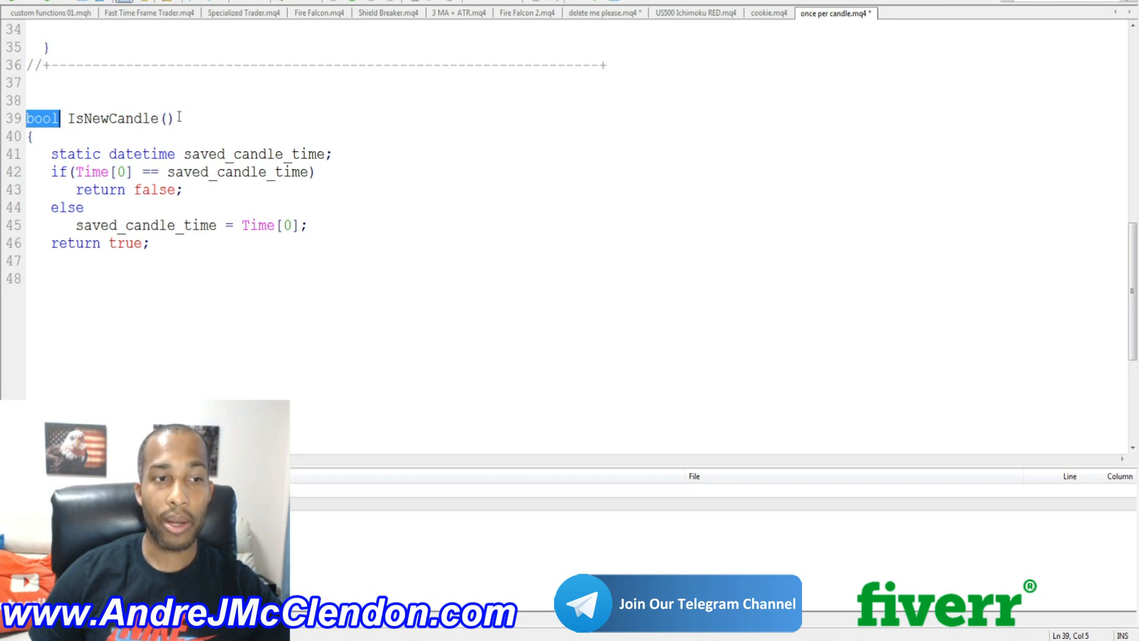
double_click(75, 154)
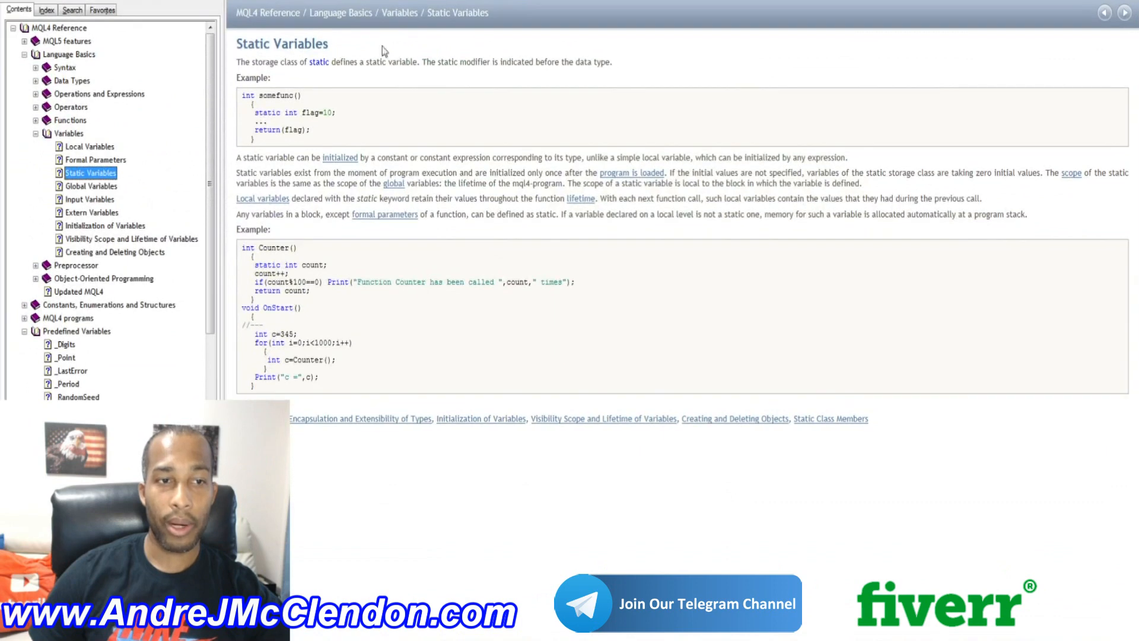
mouse_move(337, 78)
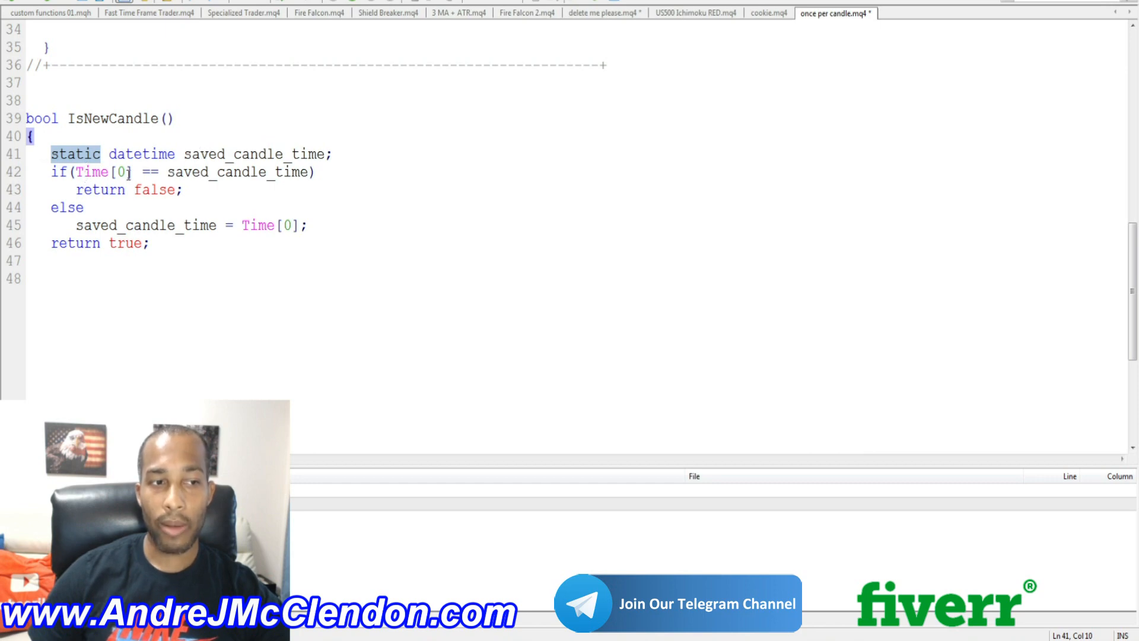
- Look up the Time[] predefined variable in the MQL4 reference
double_click(93, 172)
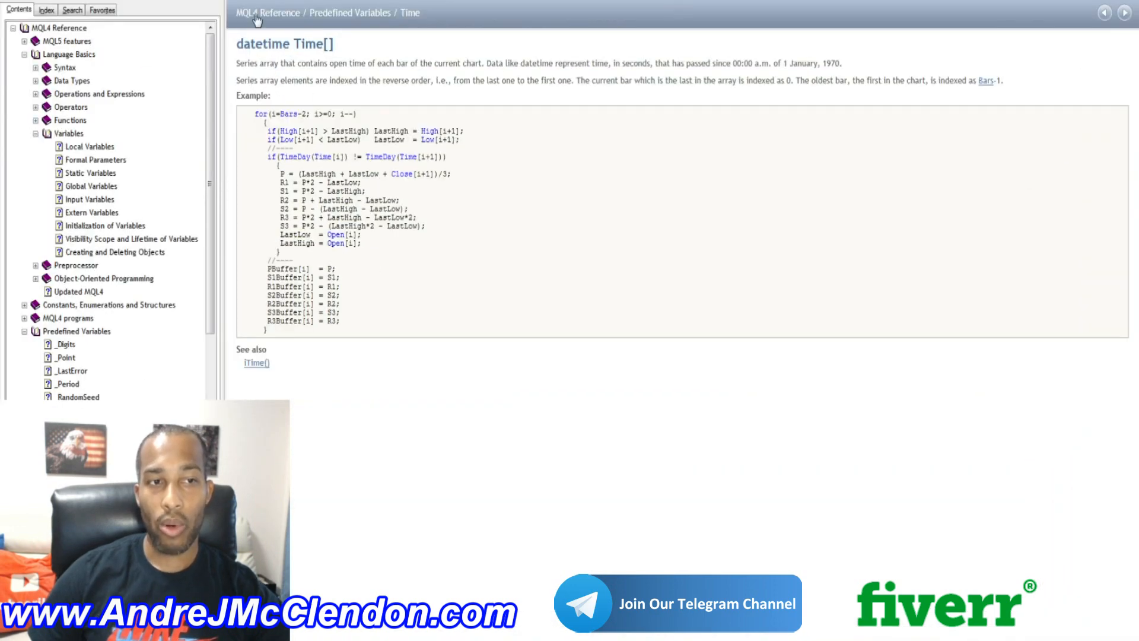
mouse_move(296, 67)
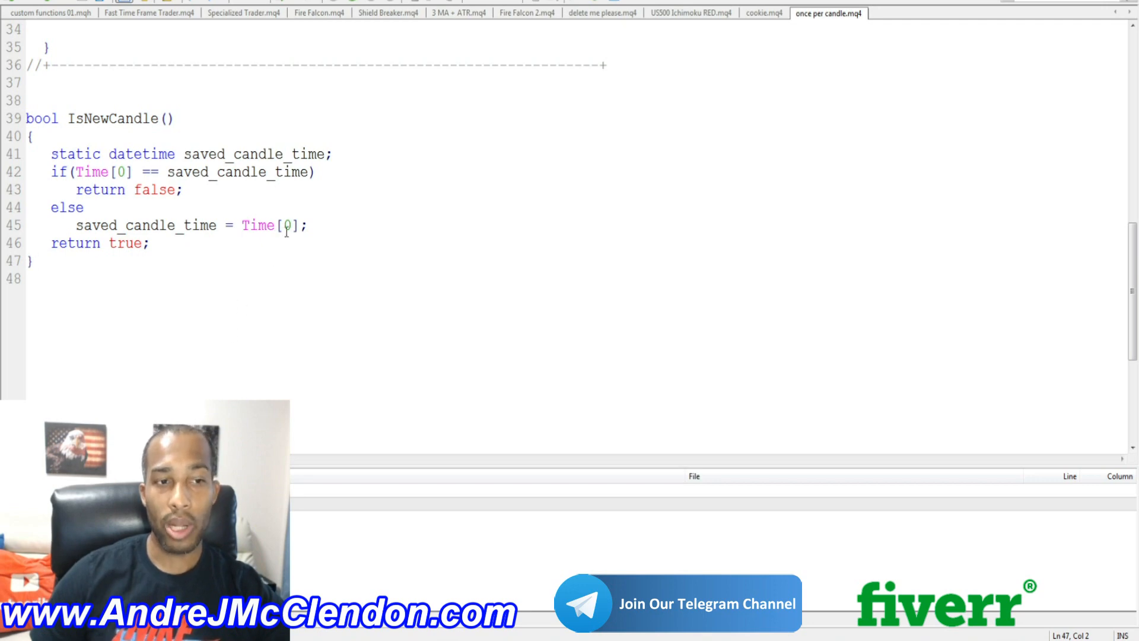
- Add an if(Time[0]==TimeCurrent()) else block with Comment calls in OnTick
scroll(up, 3)
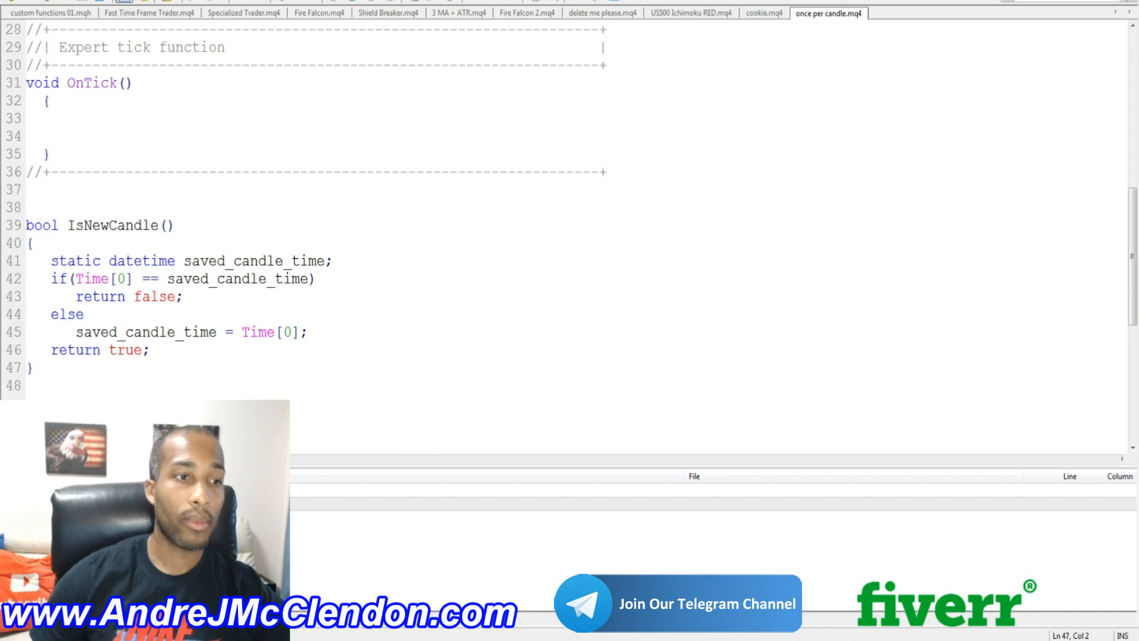
text(if(Time[0]==TimeCurrent()))
text(Comment("just once");)
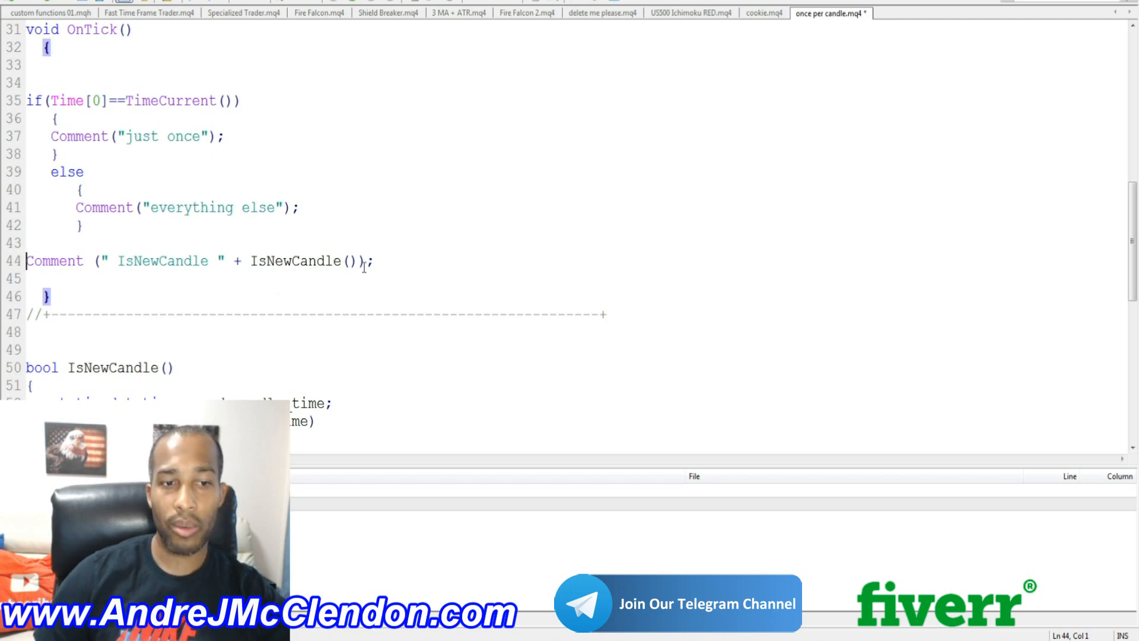
scroll(down, 3)
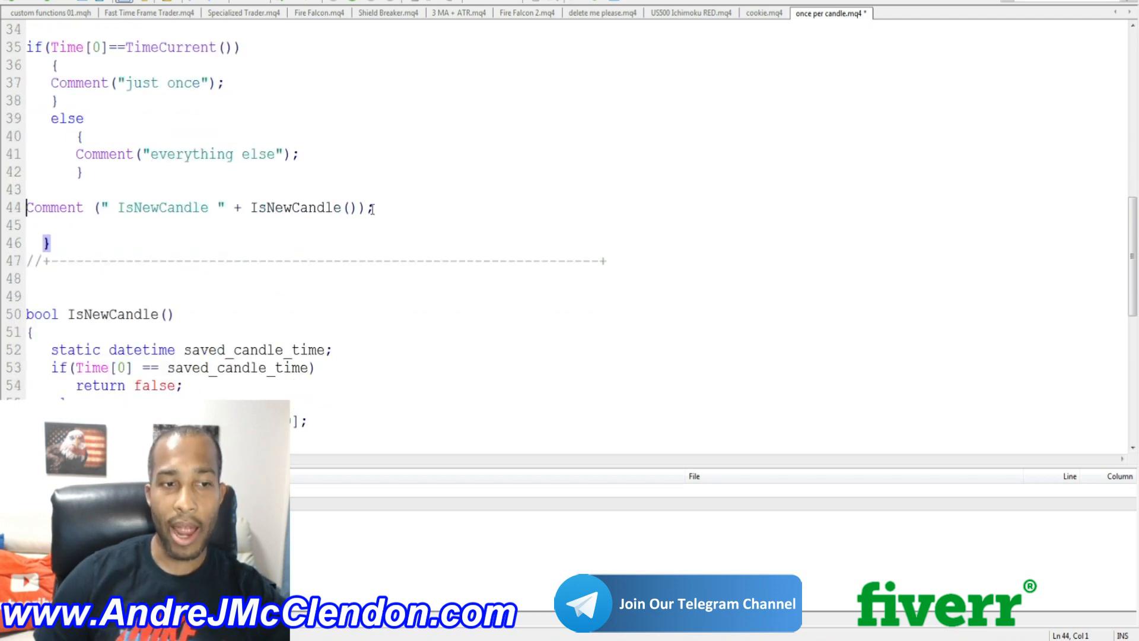
scroll(up, 3)
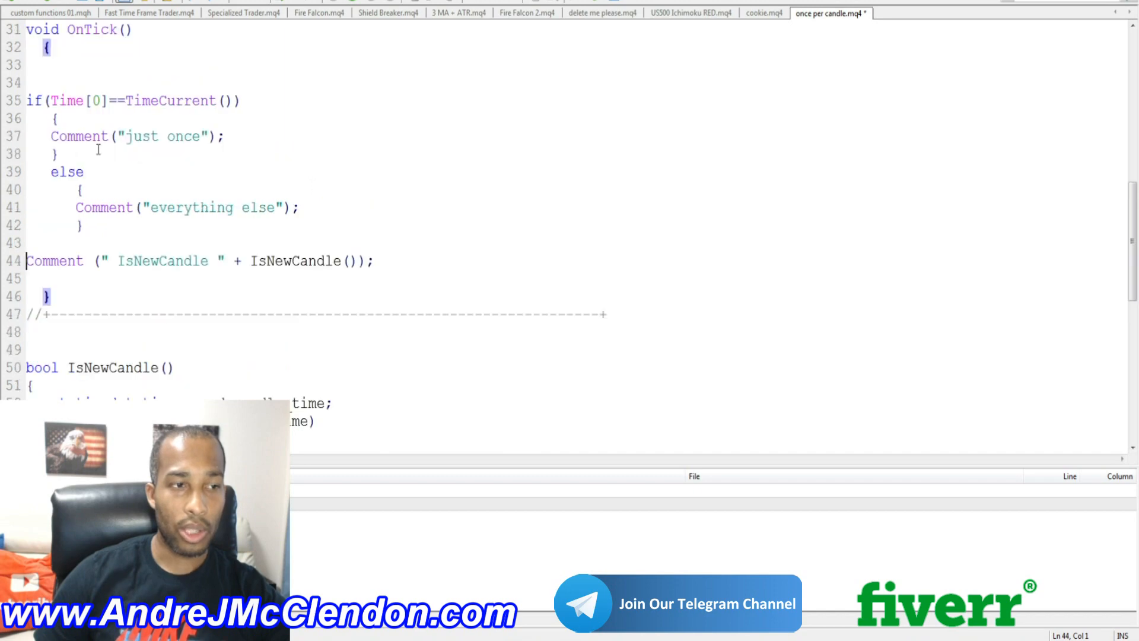
- Wrap the TimeCurrent if/else block in /* */ so only the IsNewCandle comment runs
click(28, 83)
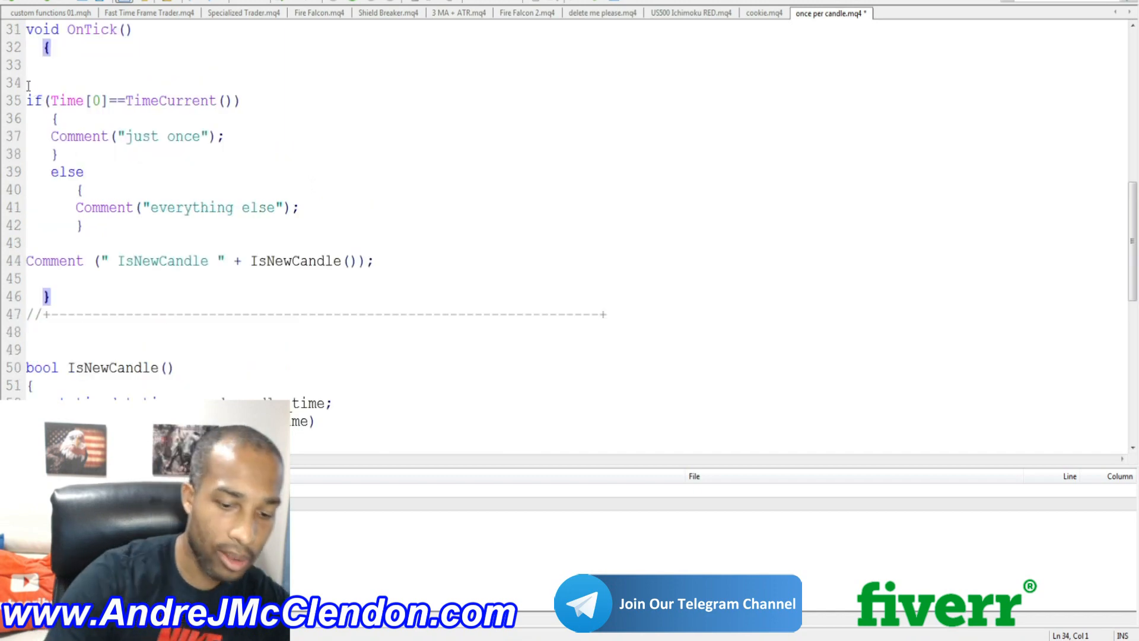
text(/)
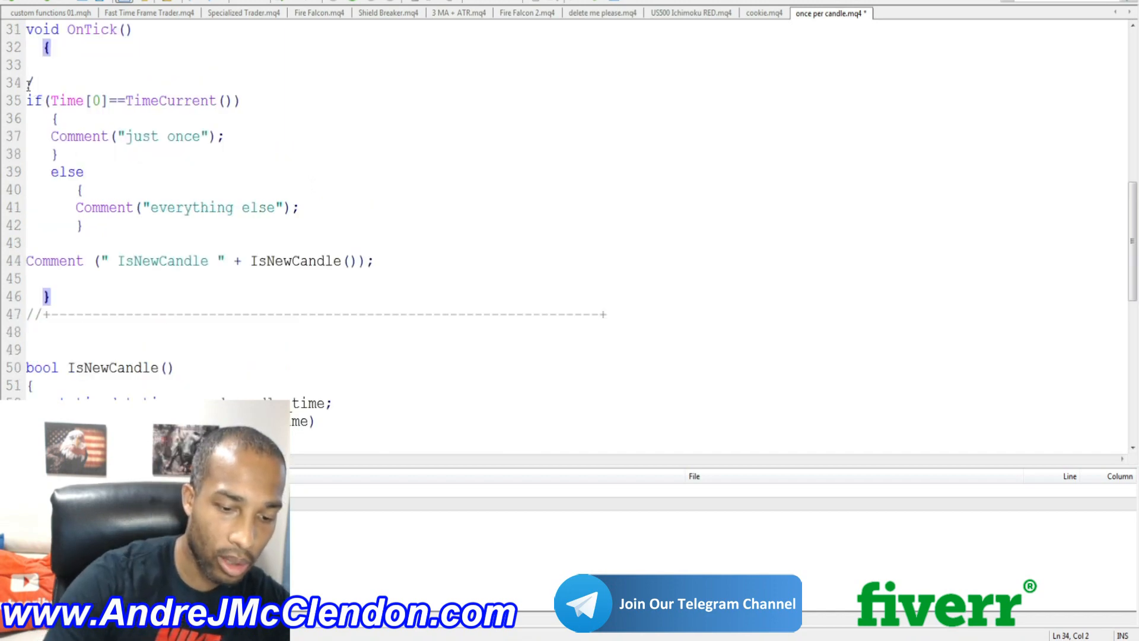
text(*)
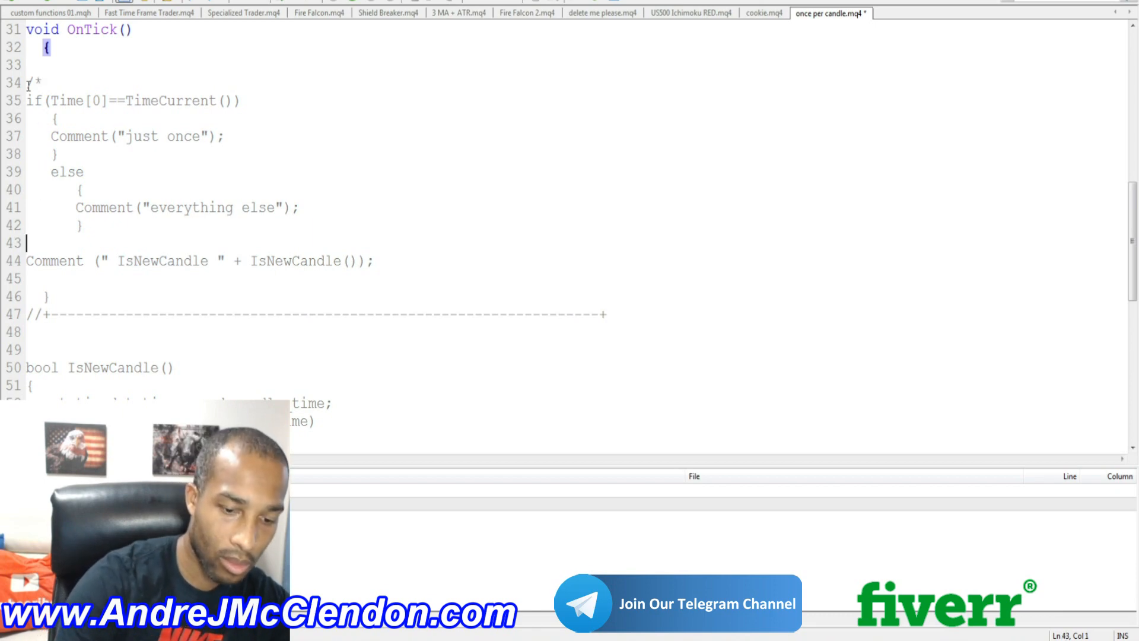
text(*/)
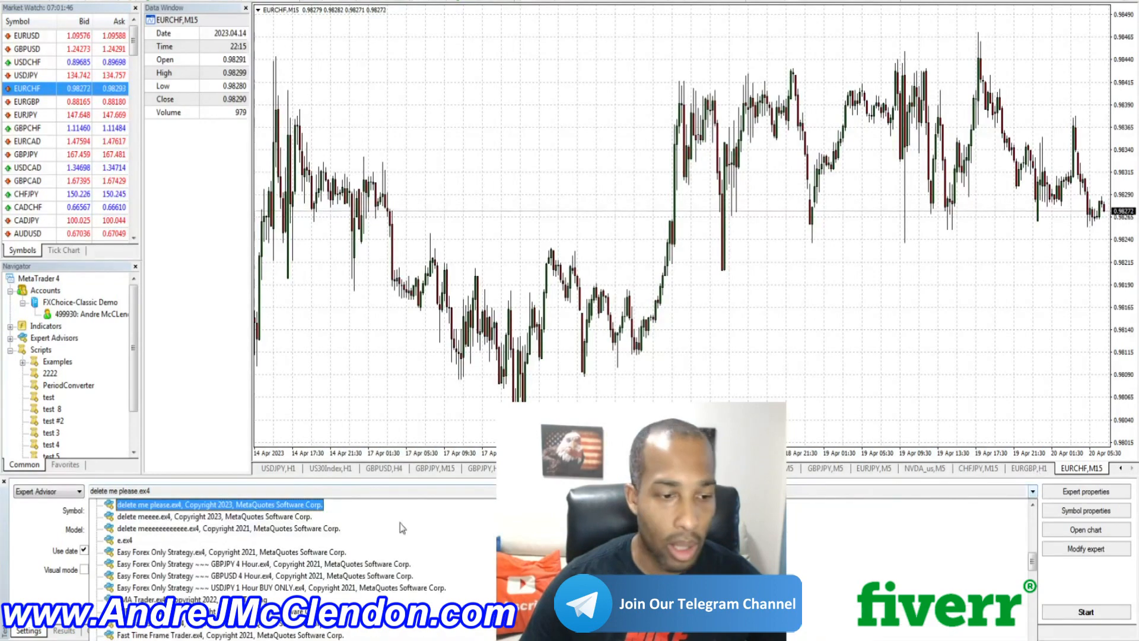
- Start the visual Strategy Tester run of 'once per candle.ex4' on EURJPY M5
scroll(down, 3)
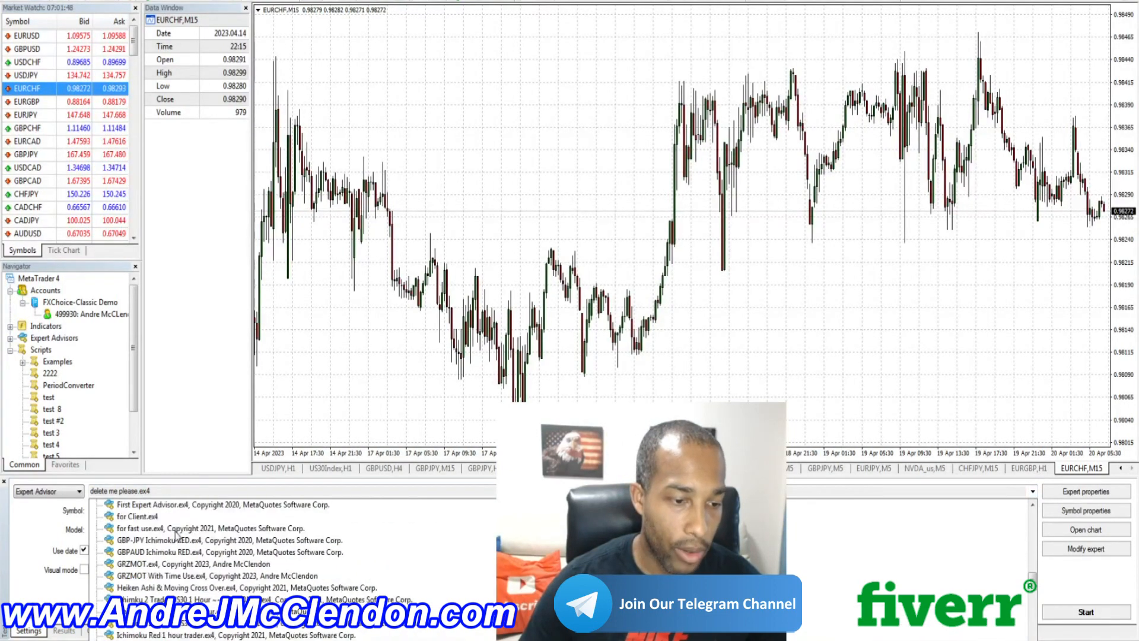
scroll(down, 3)
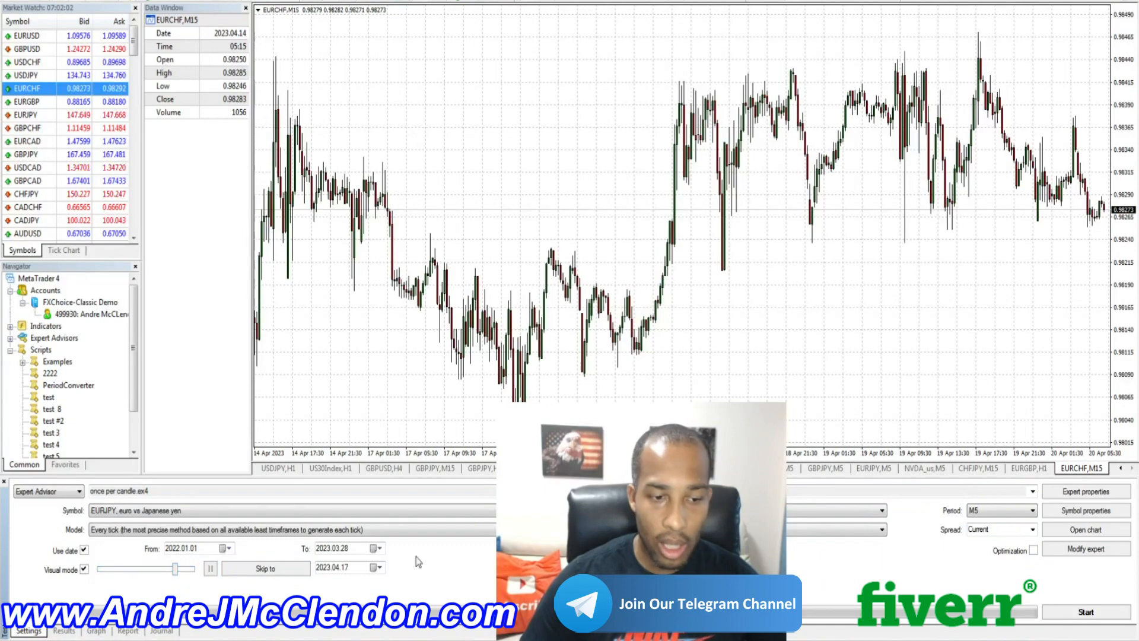
click(1085, 611)
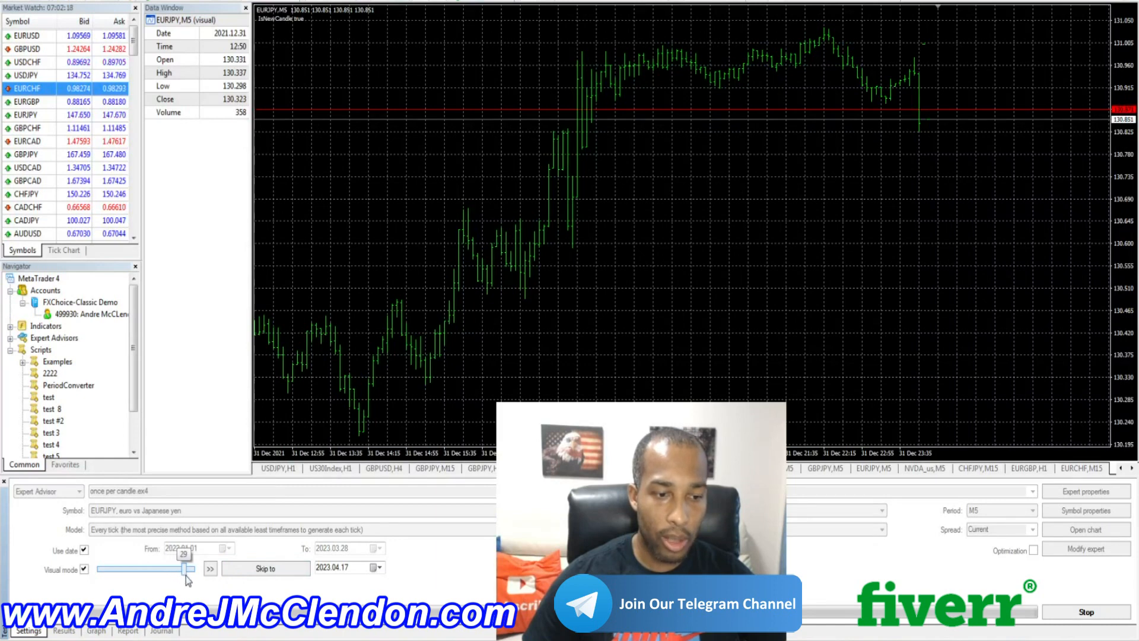
- Adjust the replay speed, watch the IsNewCandle true/false comment, then pause the test
click(208, 569)
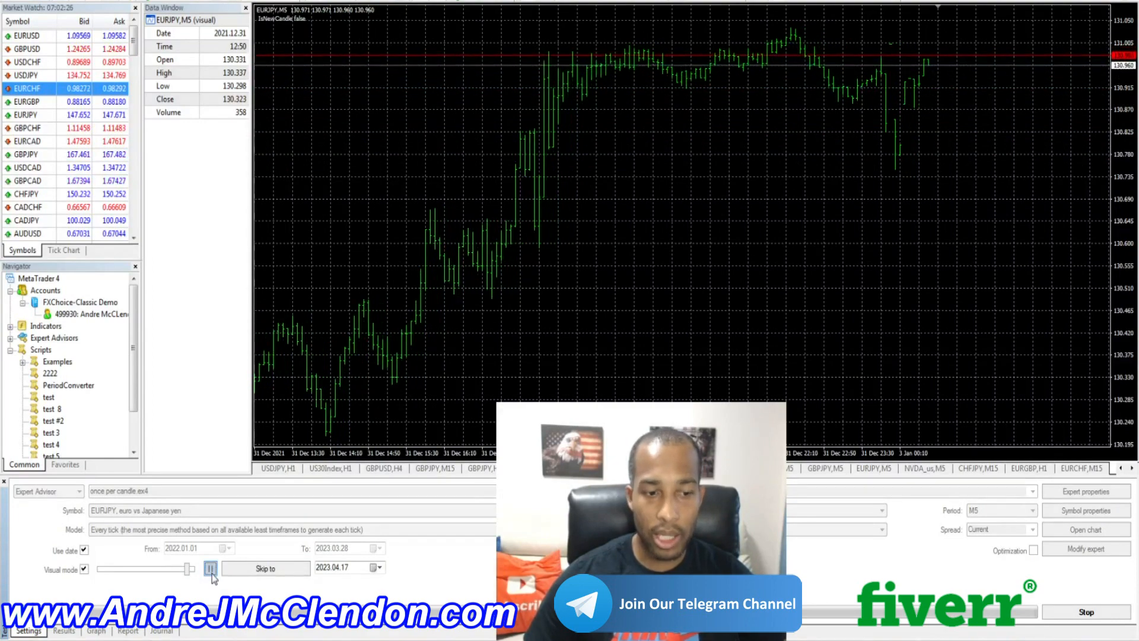
click(211, 569)
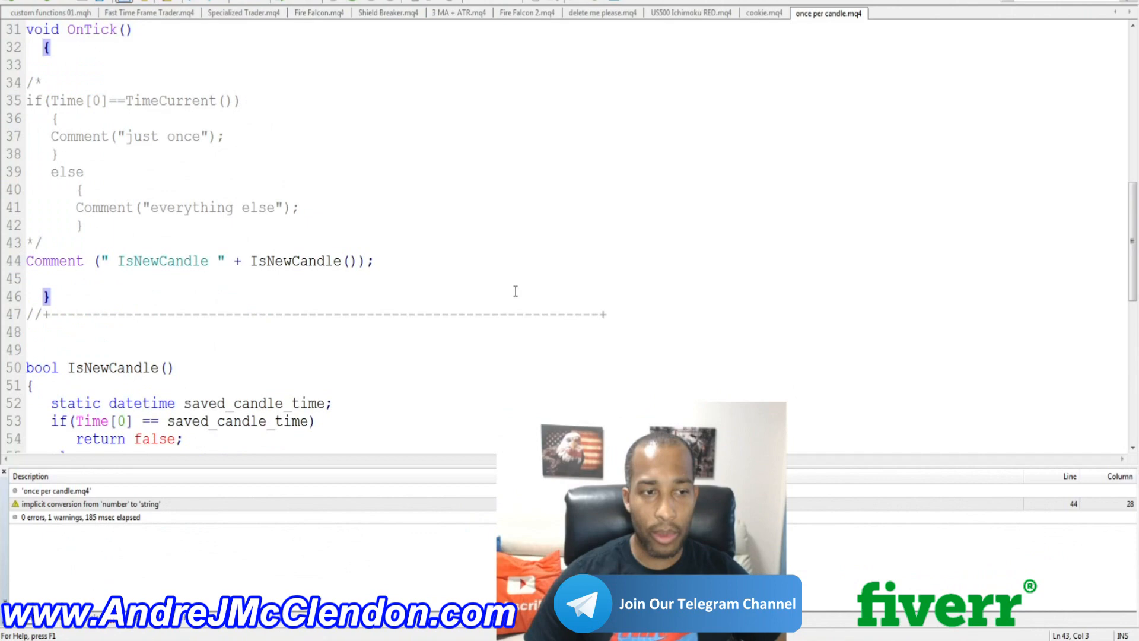
- Remove the /* */ markers and prefix the IsNewCandle Comment line with //
click(51, 242)
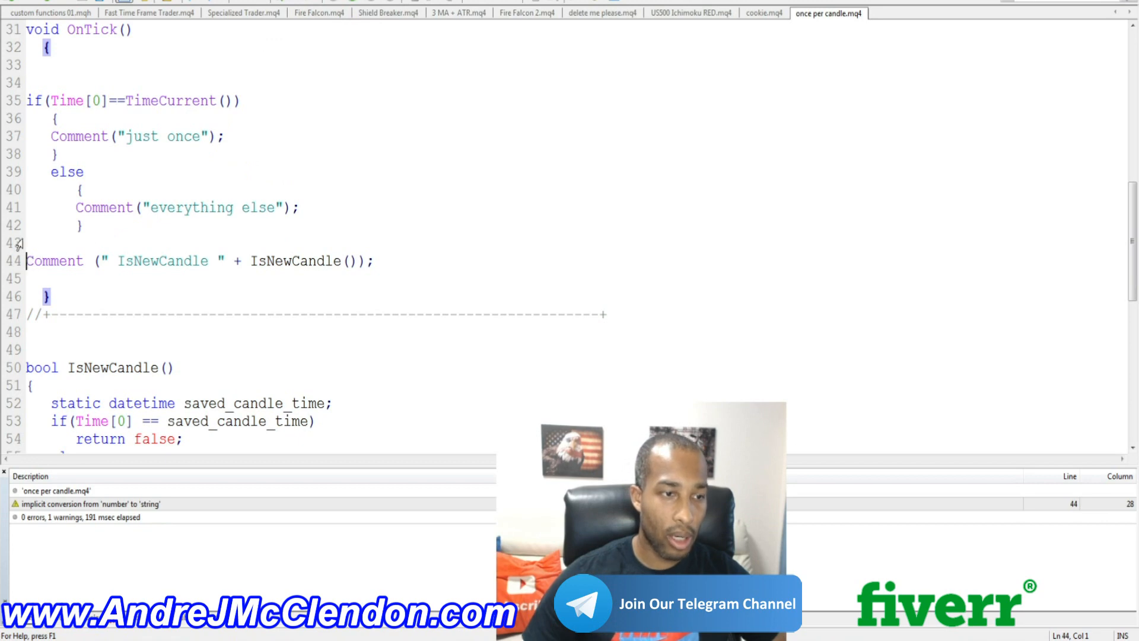
text(//)
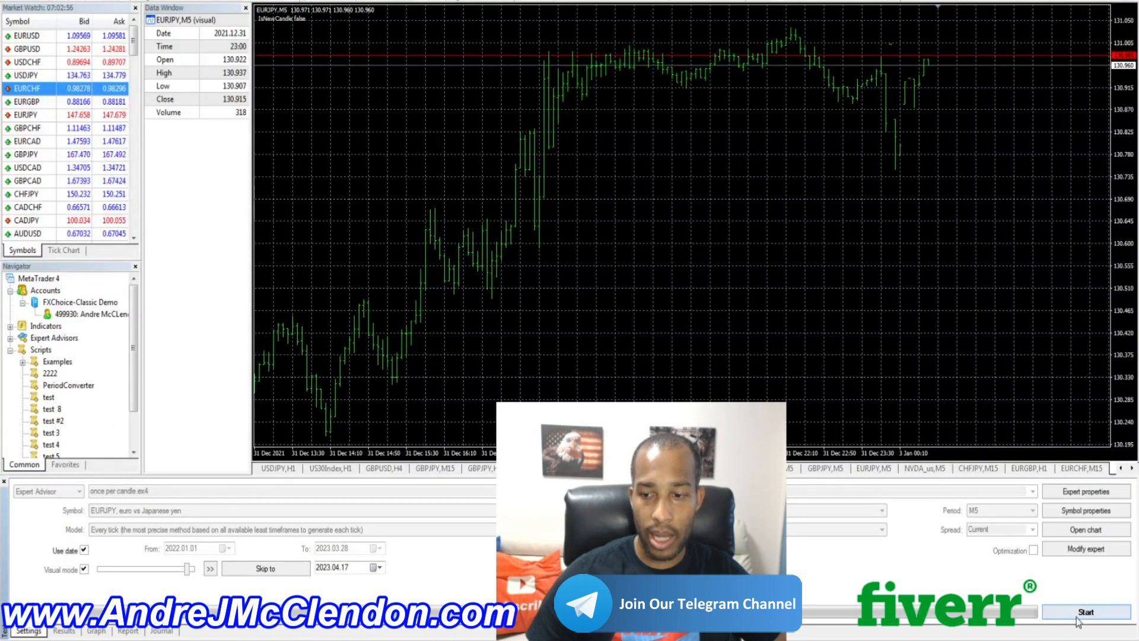
- Restart the visual test showing 'everything else' and toggle pause/resume on the replay
click(1087, 612)
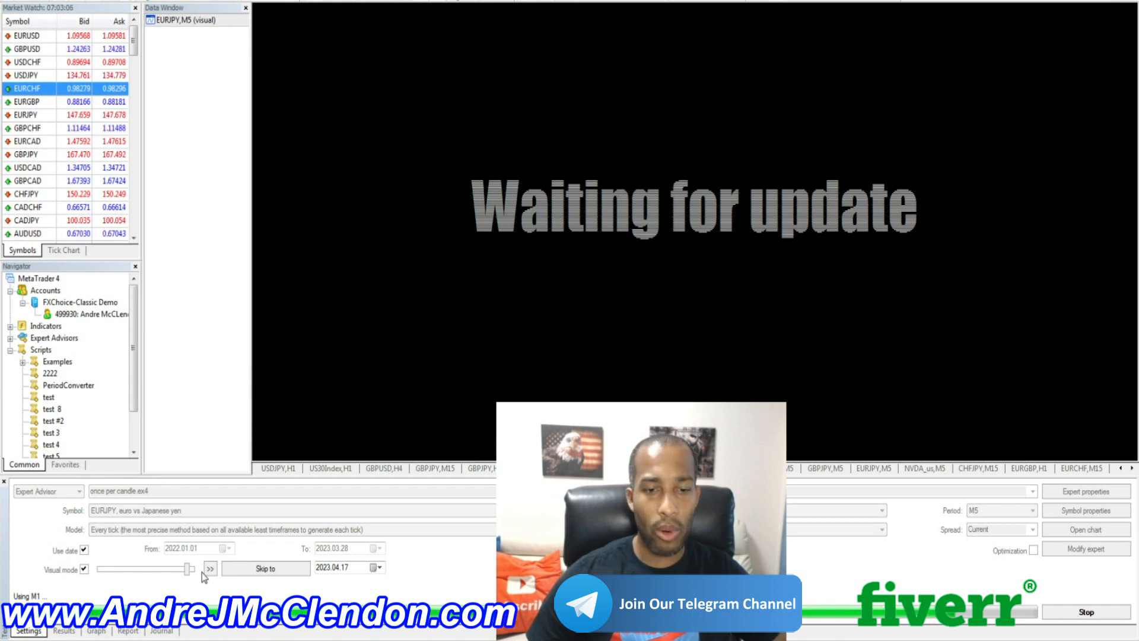
click(210, 569)
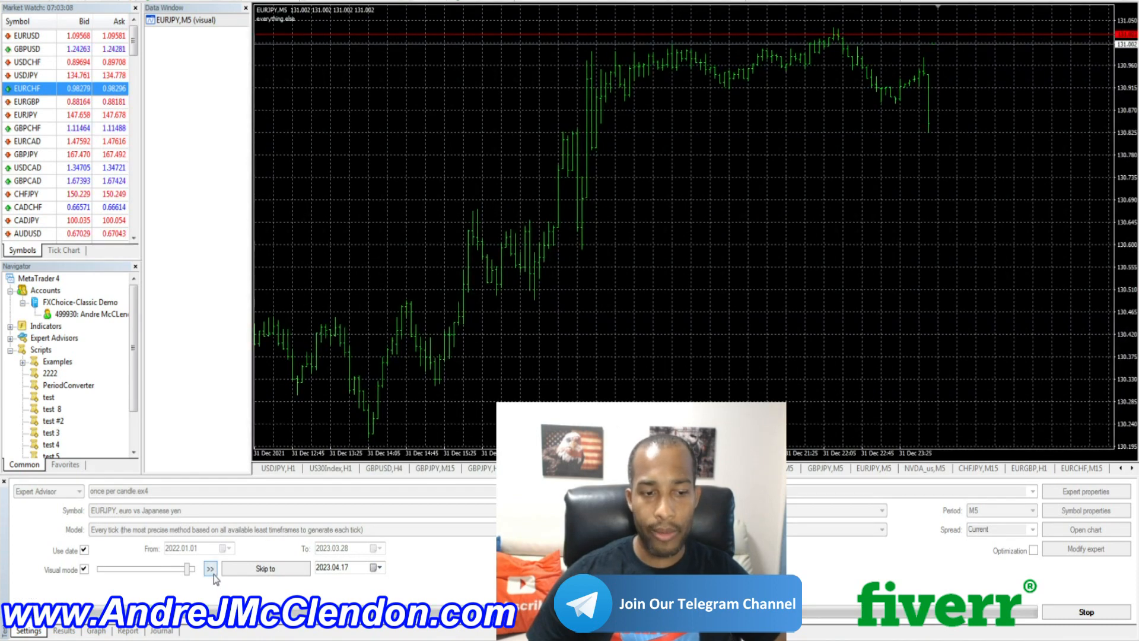
click(212, 569)
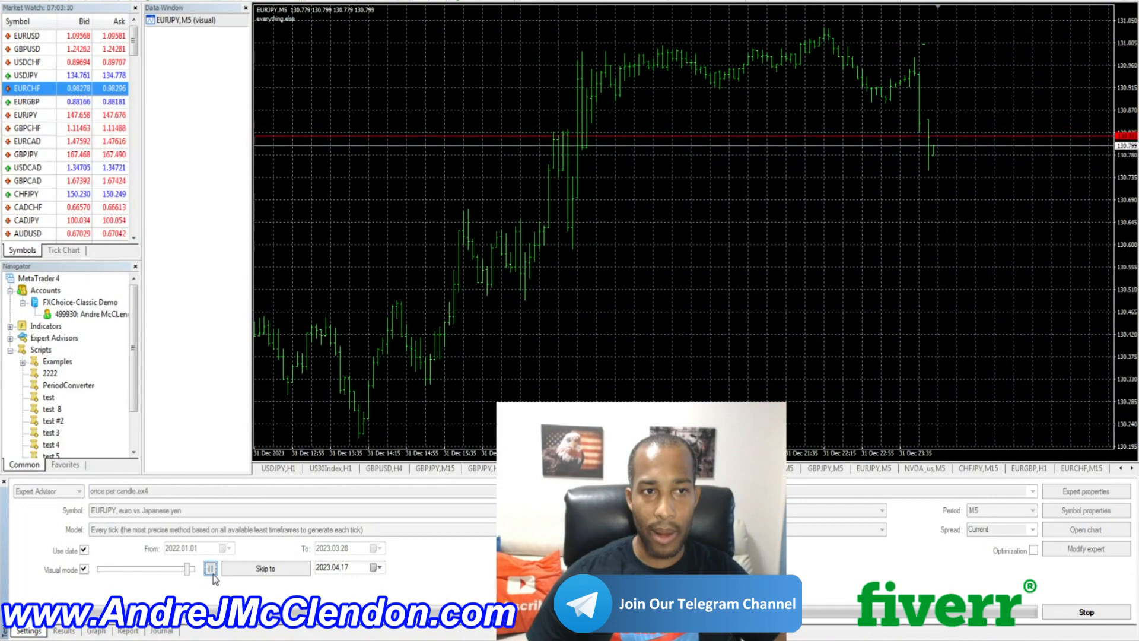